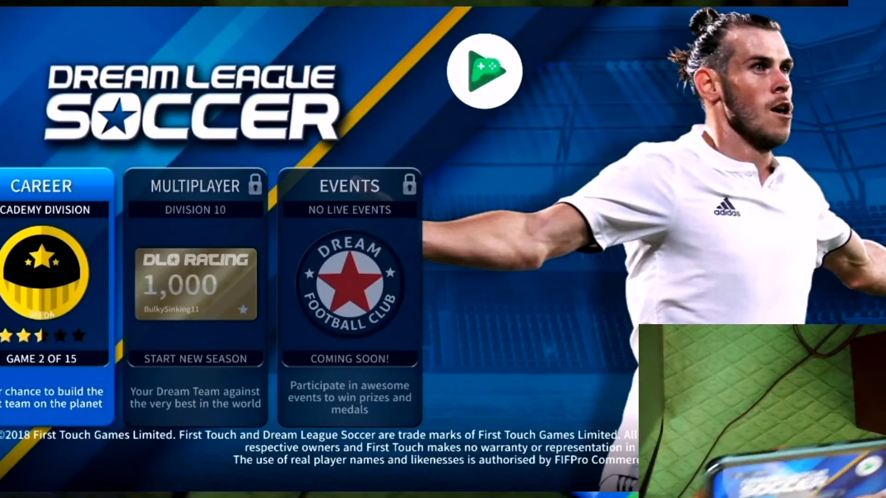
Step: Sign in to Google Play Games from the main menu, showing the Level 2 welcome banner
click(485, 71)
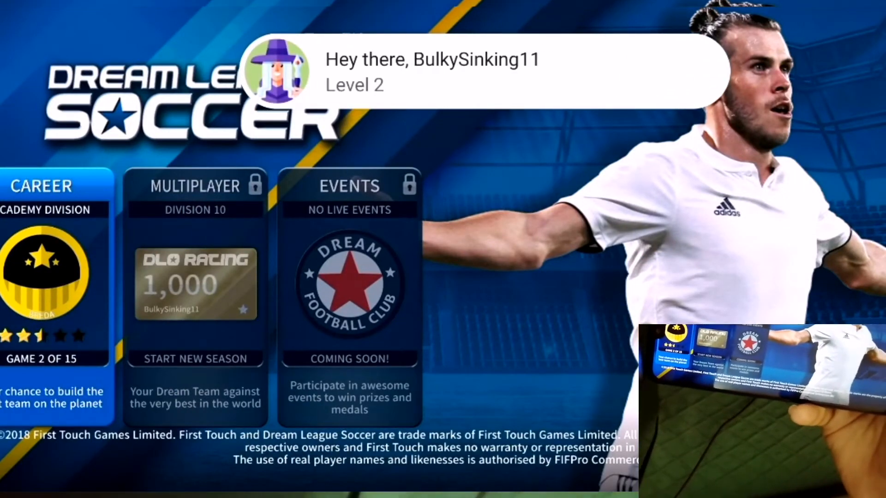